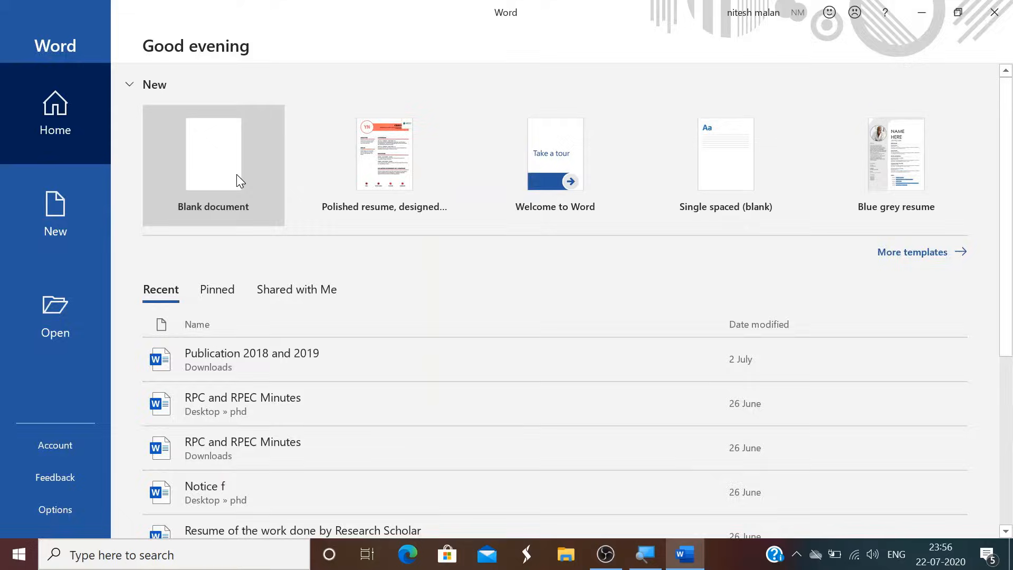
Search Windows for 'zoter' and launch the Zotero app.
left_click(213, 153)
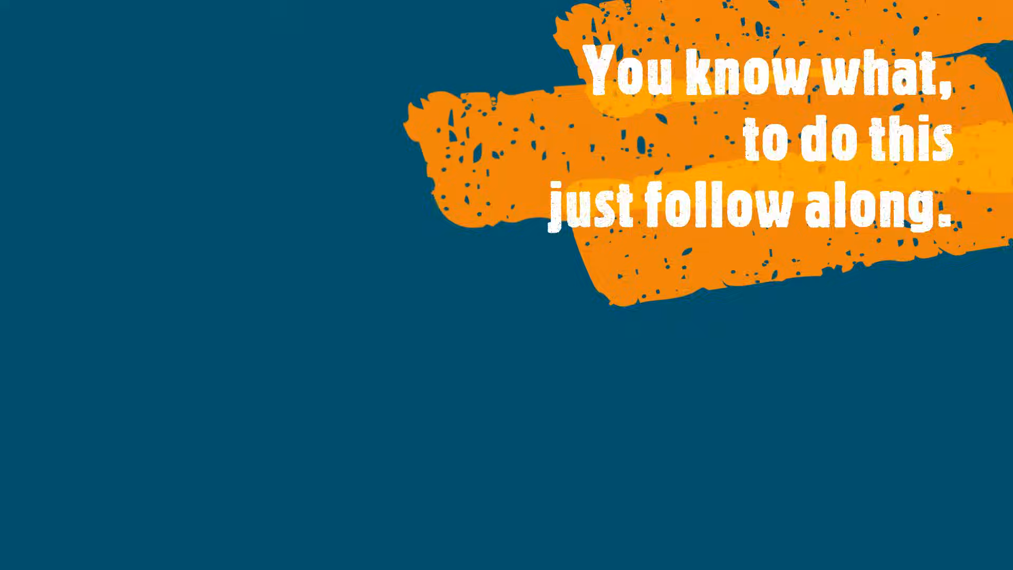
left_click(161, 554)
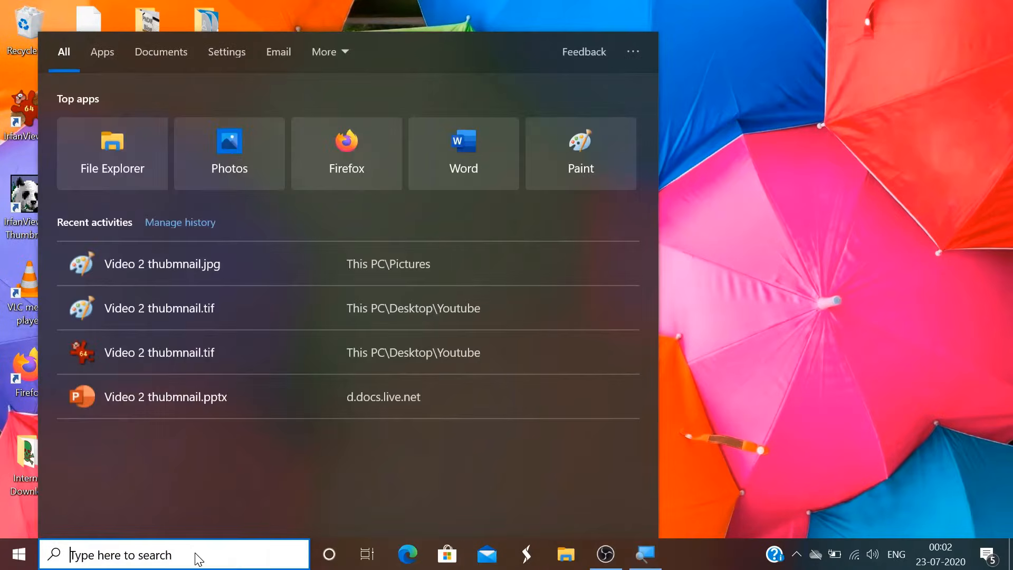
type("zoter")
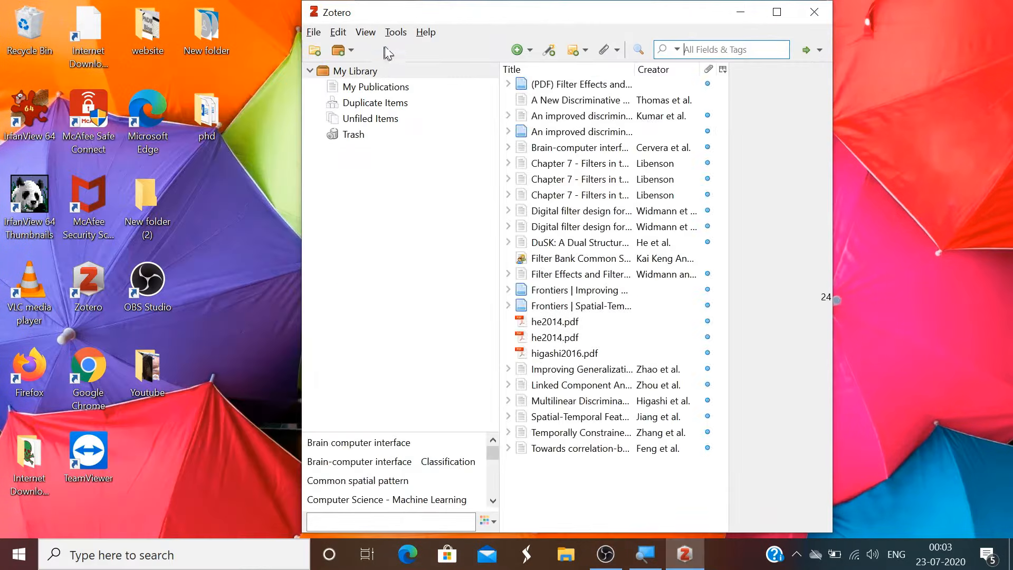
Toggle the Word for Windows Integration add-on off and back on, then close Add-ons Manager and Zotero.
left_click(425, 32)
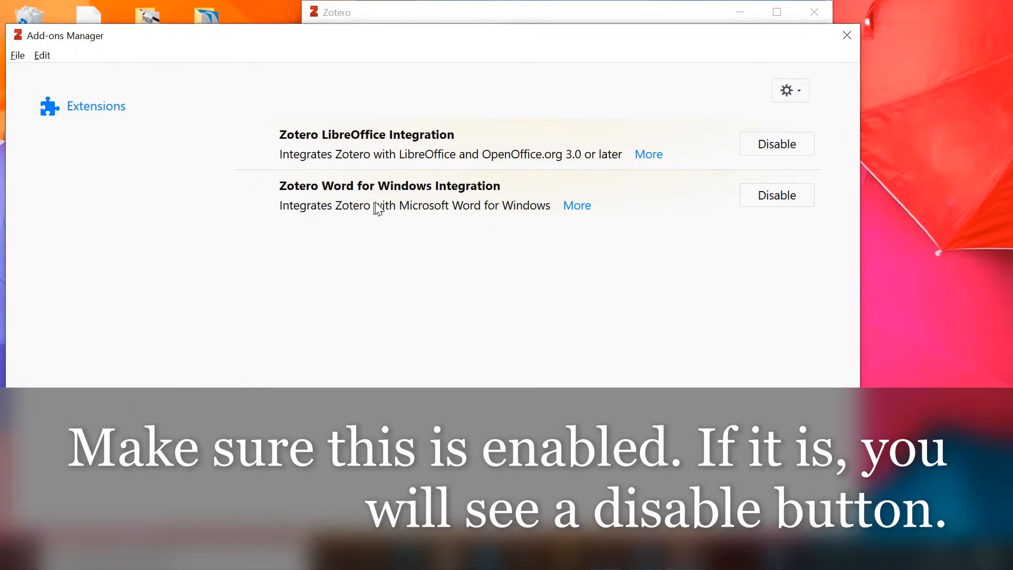
mouse_move(757, 218)
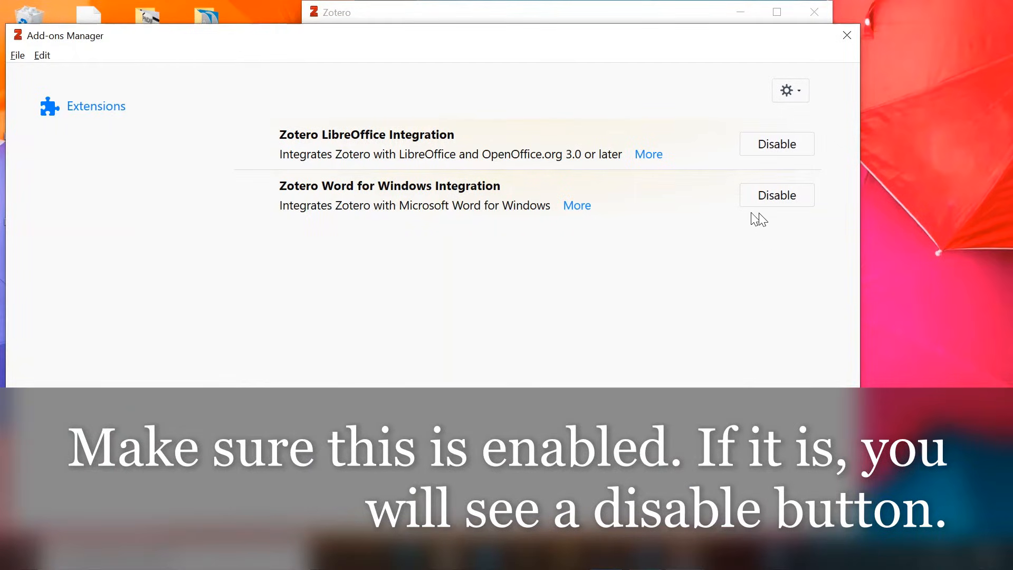
left_click(776, 195)
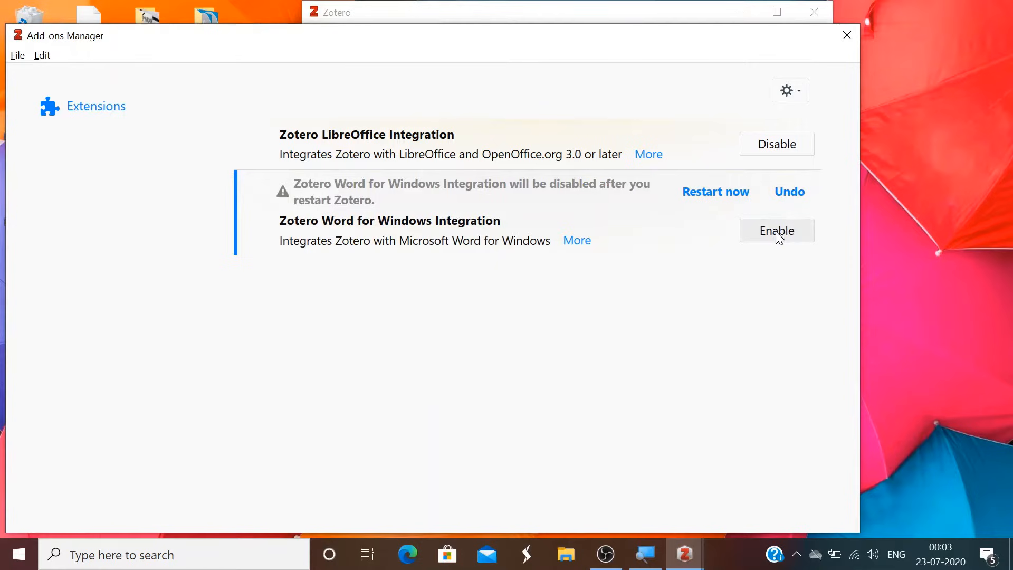
left_click(776, 230)
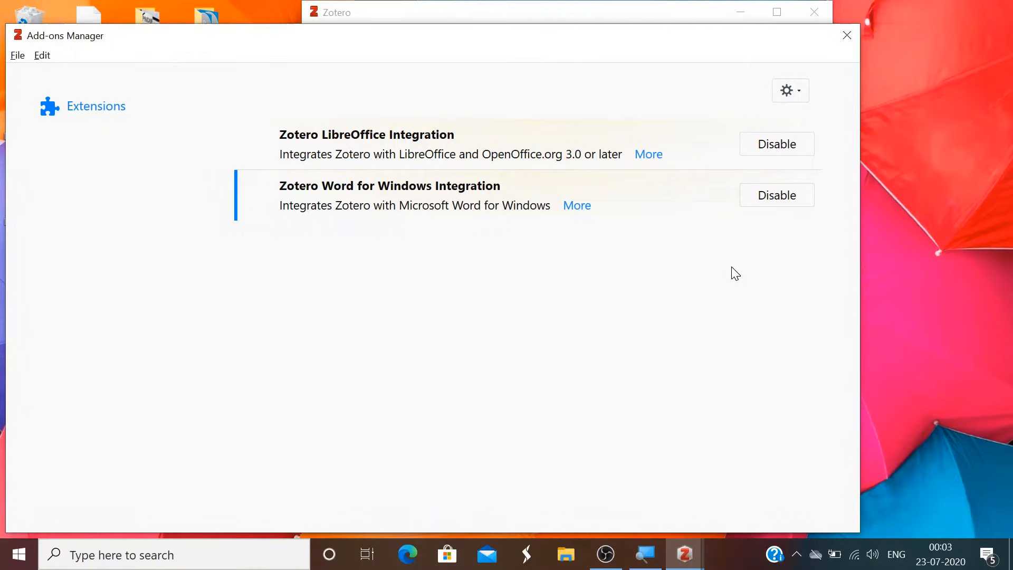
left_click(846, 35)
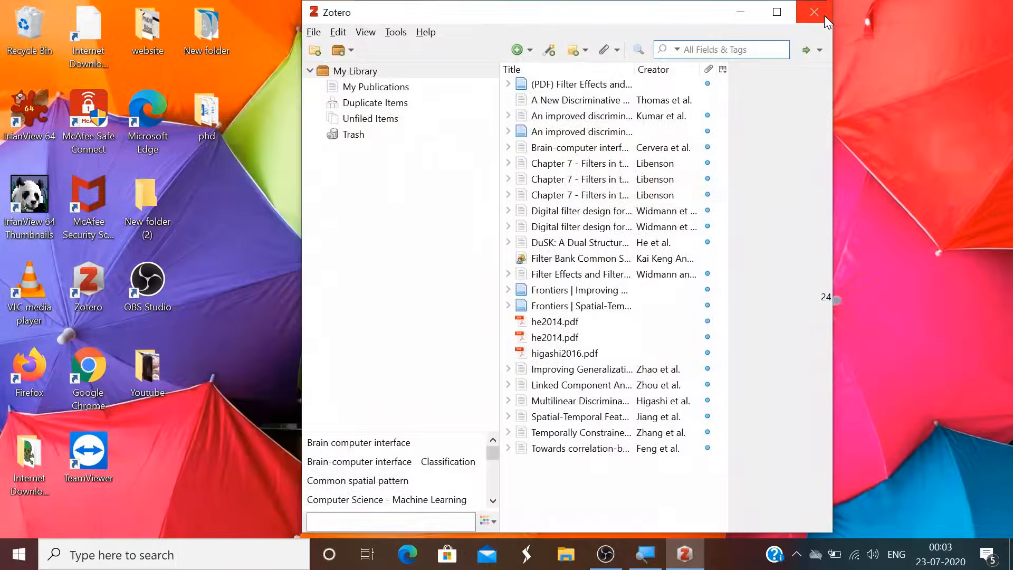
left_click(813, 11)
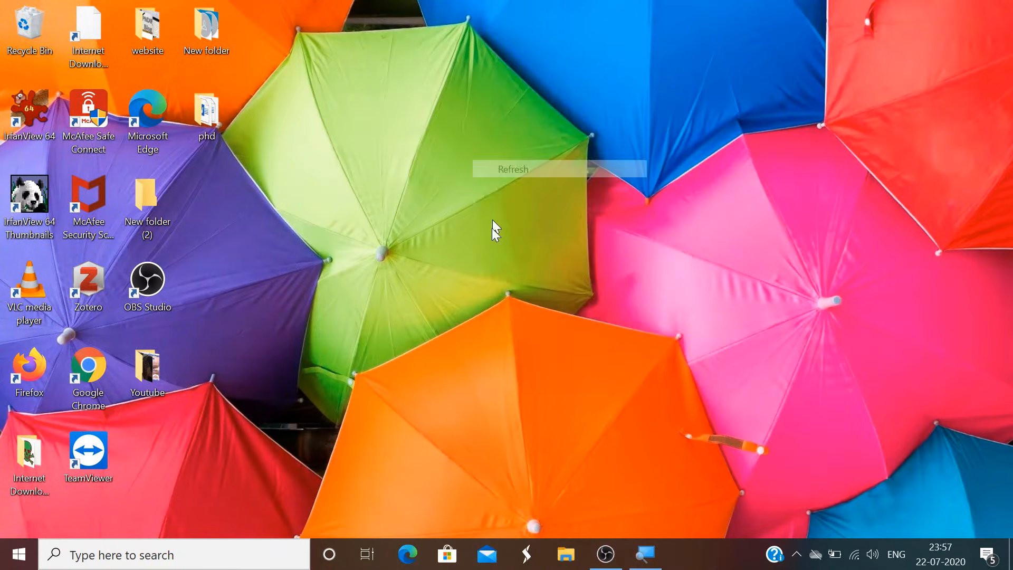
In File Explorer, go This PC > Windows (C:) > Users > personal folder and select AppData.
left_click(565, 554)
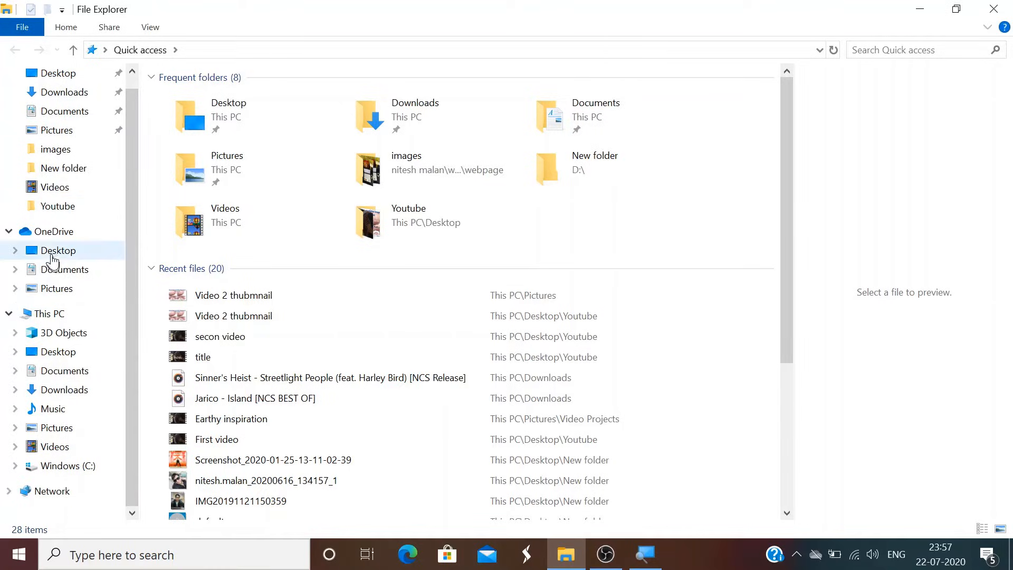
left_click(58, 250)
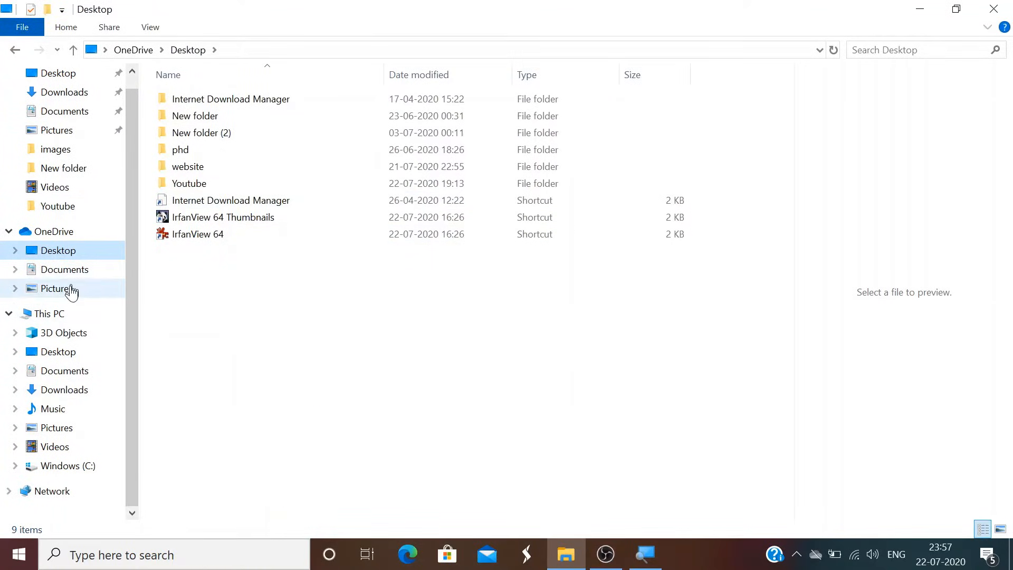
left_click(48, 314)
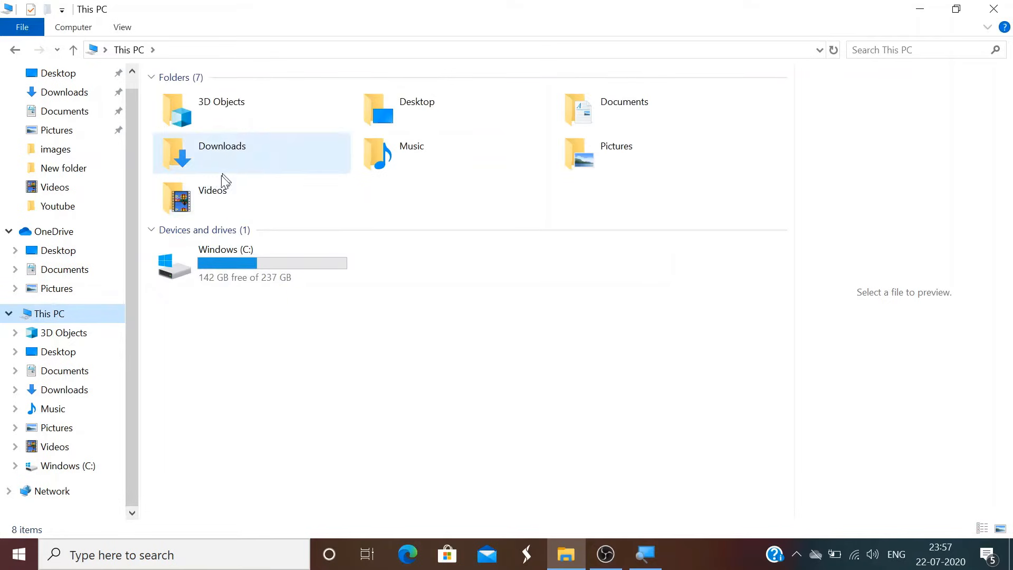
double_click(225, 261)
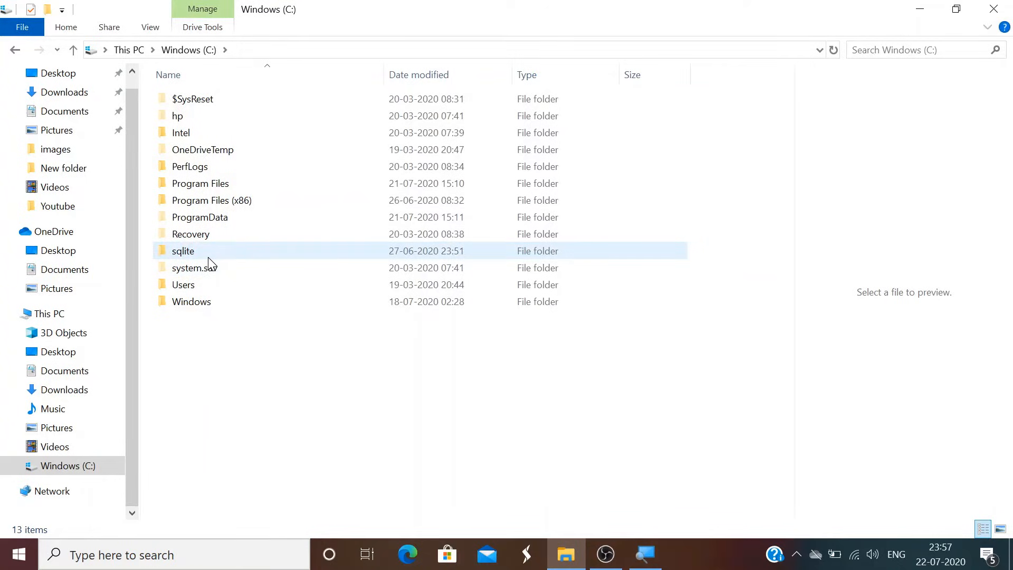
double_click(183, 285)
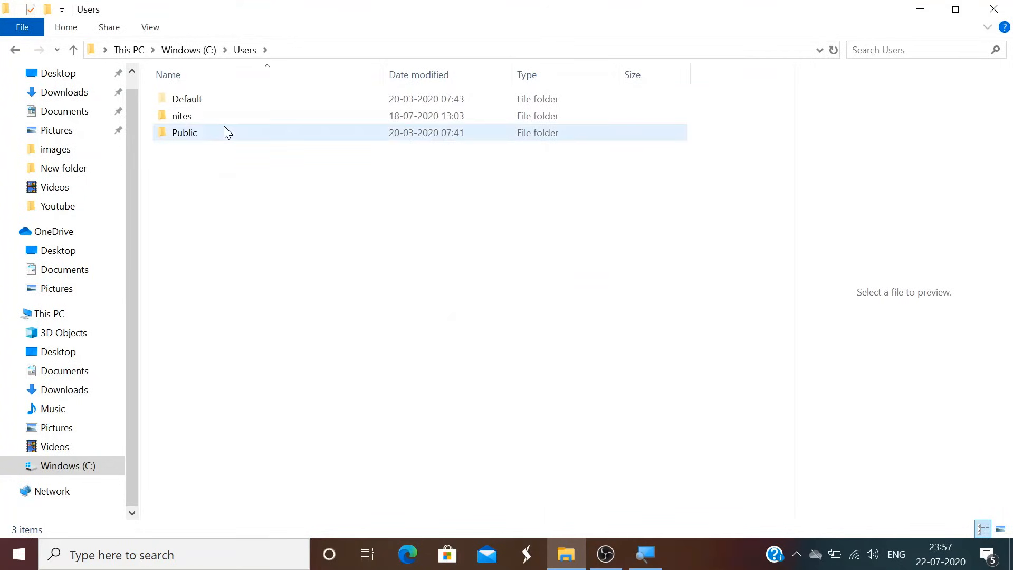
double_click(181, 116)
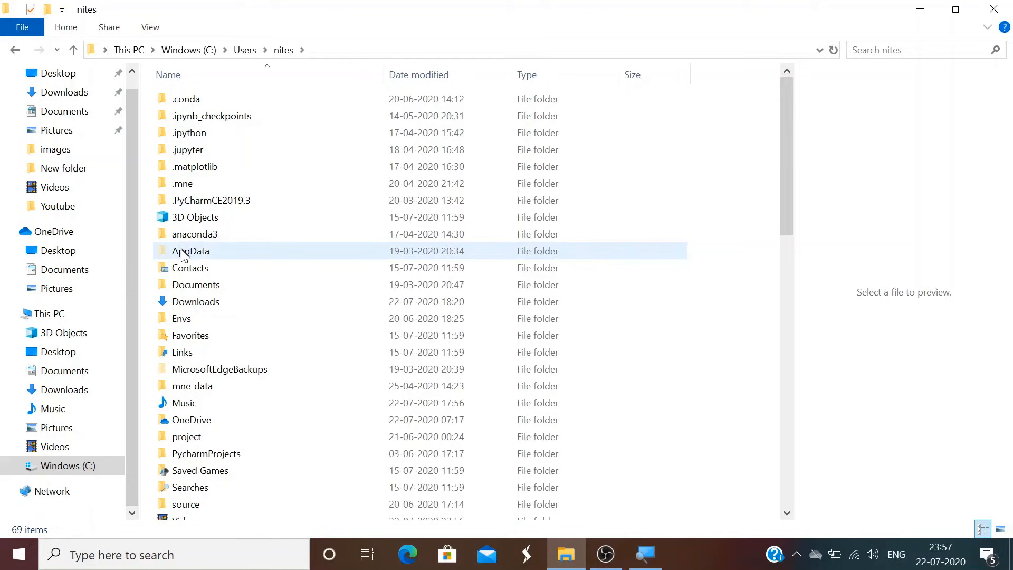
left_click(190, 250)
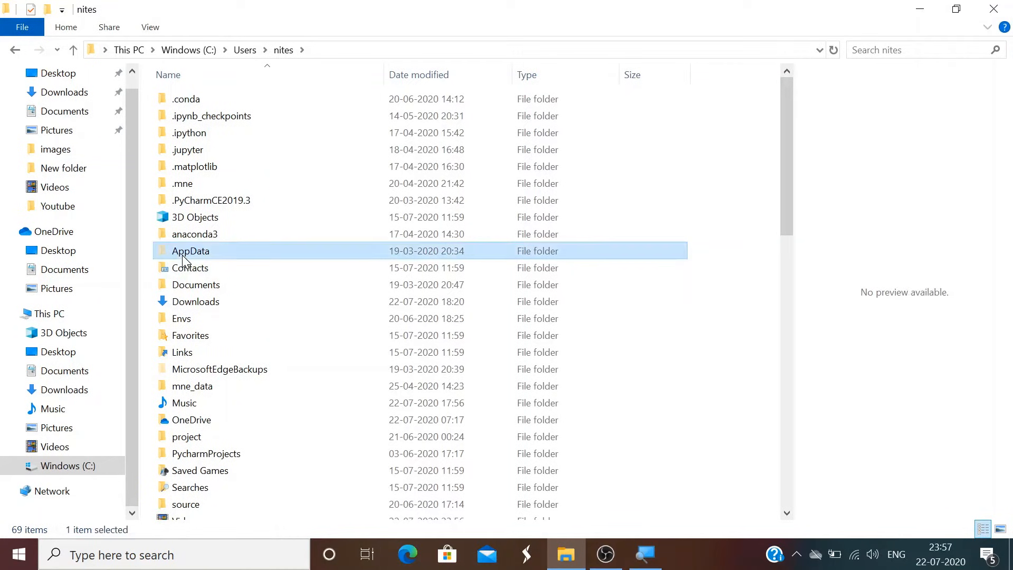
Turn on Hidden items in the File Explorer view options.
left_click(149, 27)
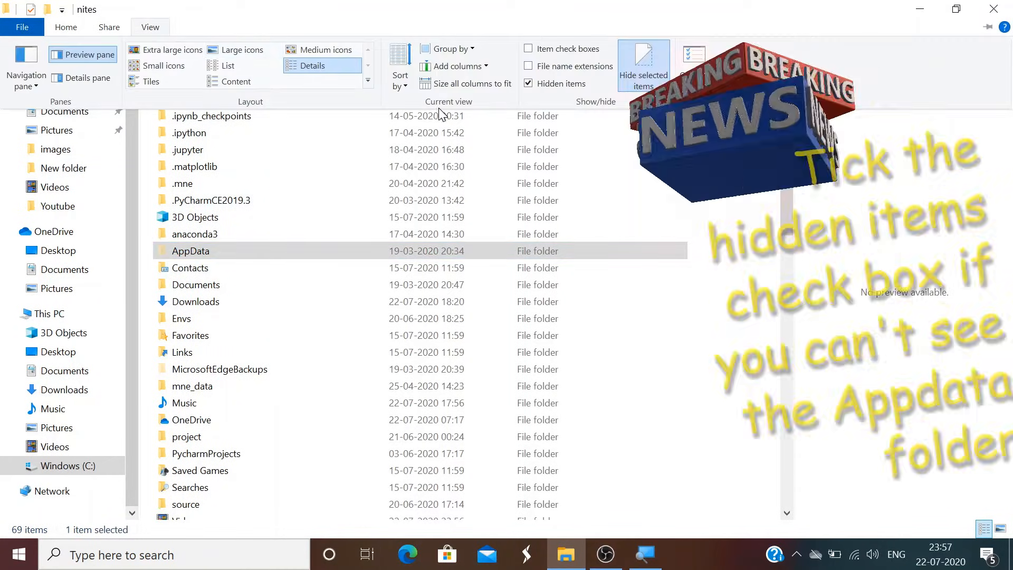
left_click(529, 83)
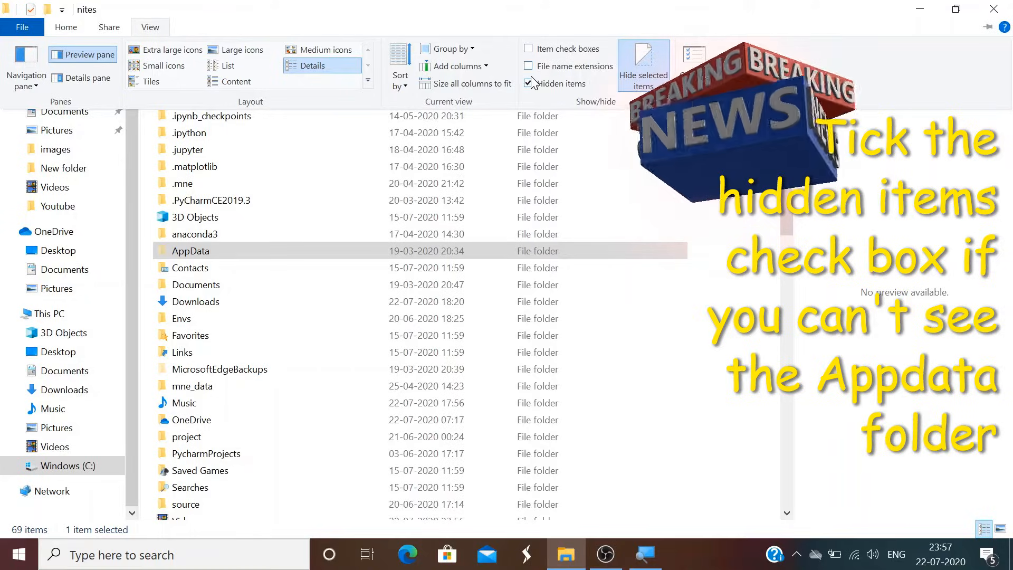
left_click(529, 84)
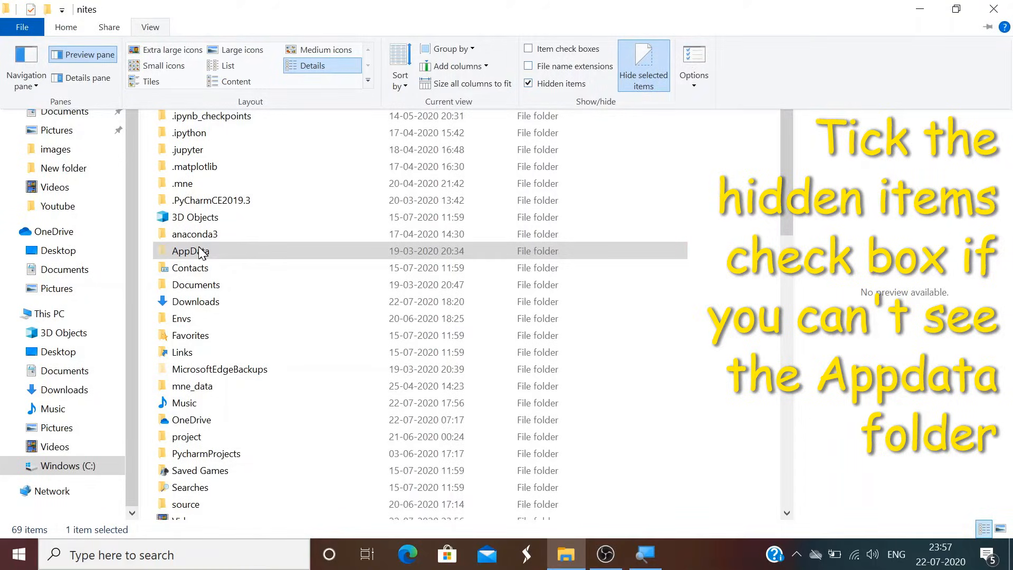
Check AppData > Roaming > Microsoft > Word > STARTUP is empty, then return to Windows (C:).
double_click(189, 250)
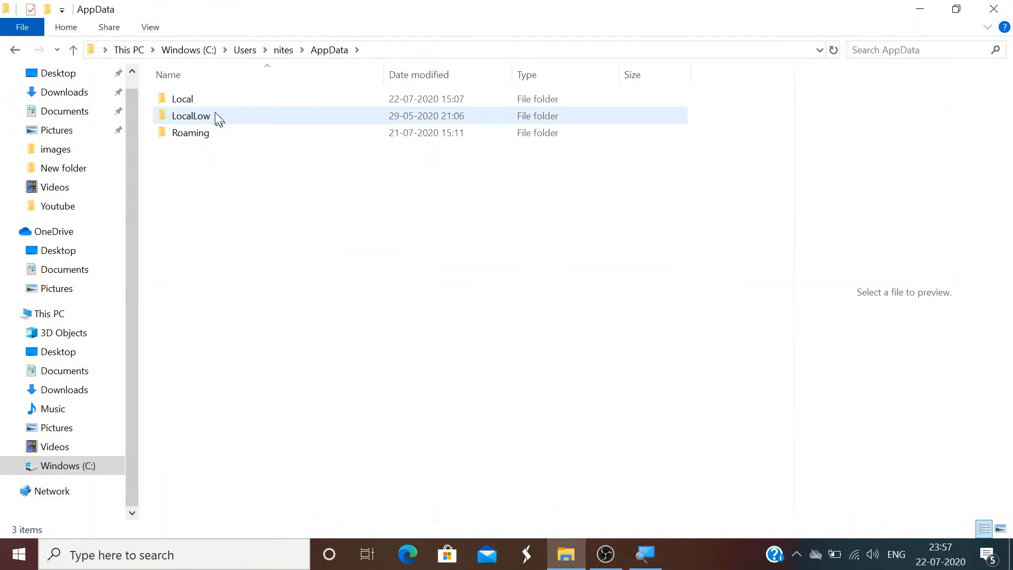
double_click(190, 133)
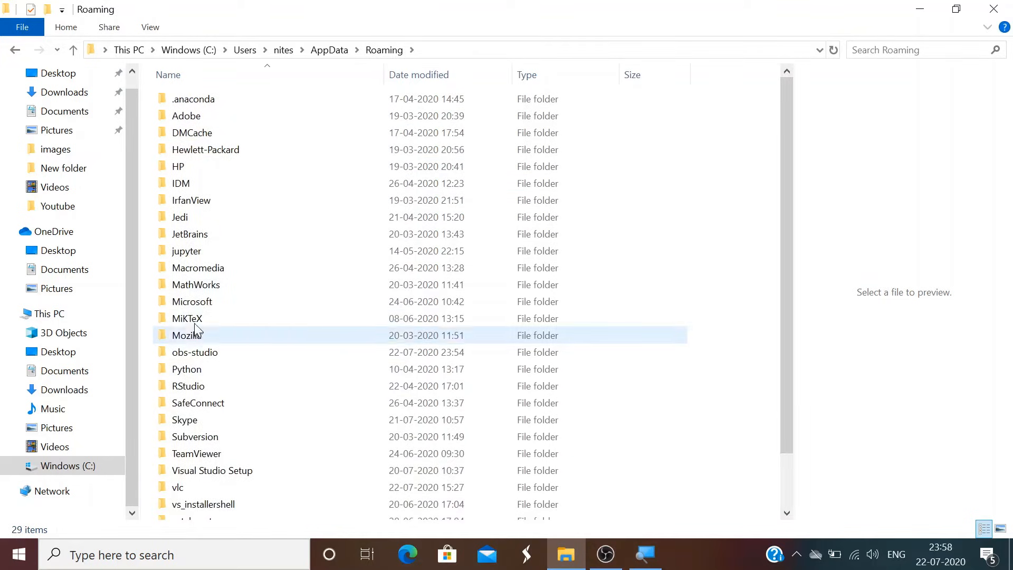
double_click(192, 301)
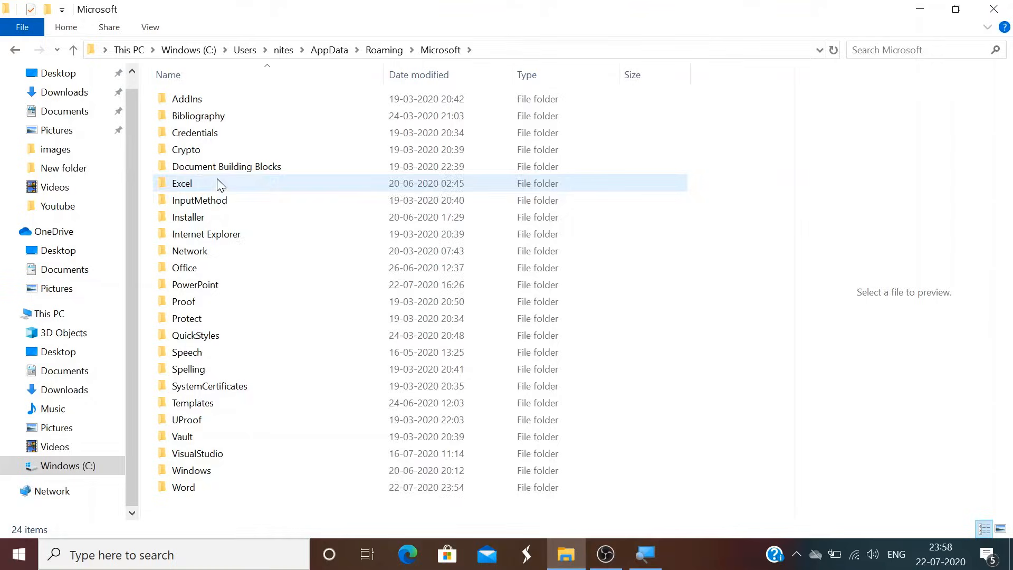
left_click(185, 487)
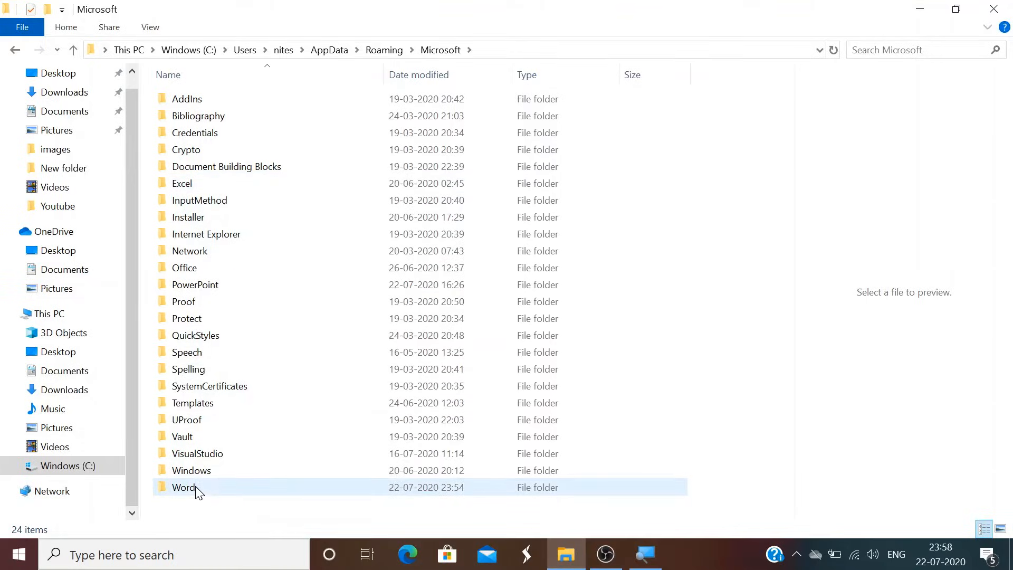
double_click(184, 487)
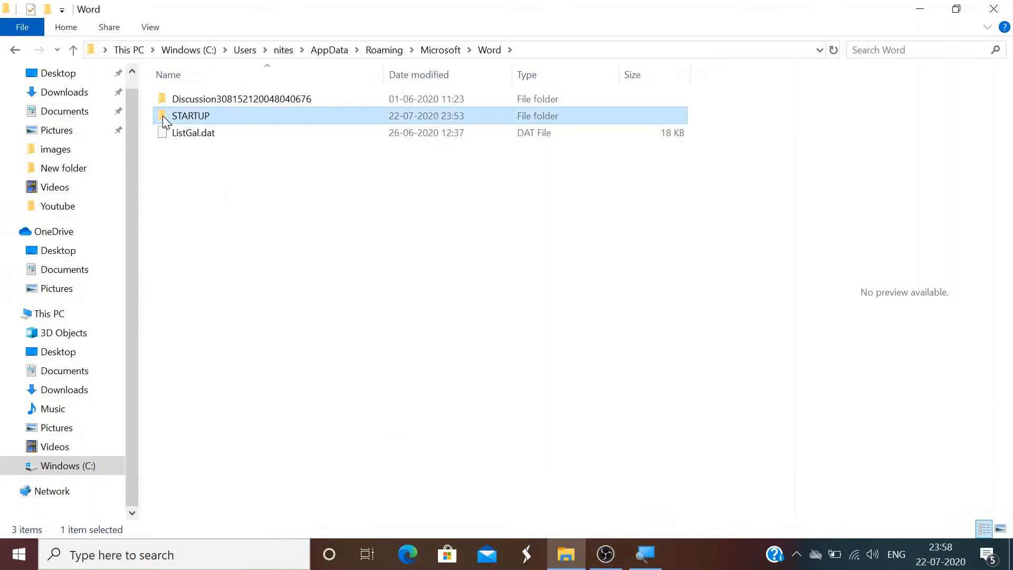
double_click(190, 115)
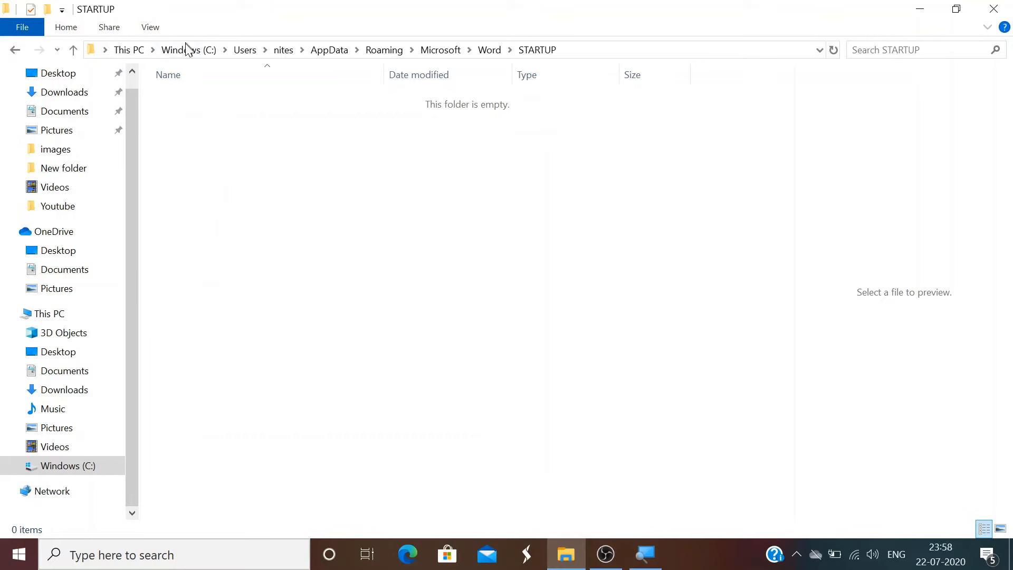
left_click(188, 50)
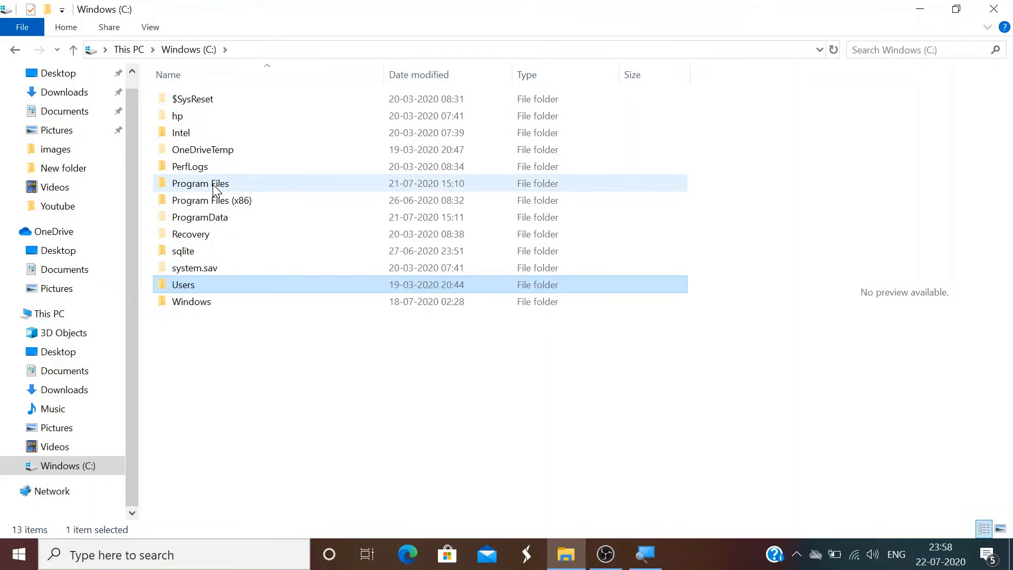
double_click(211, 200)
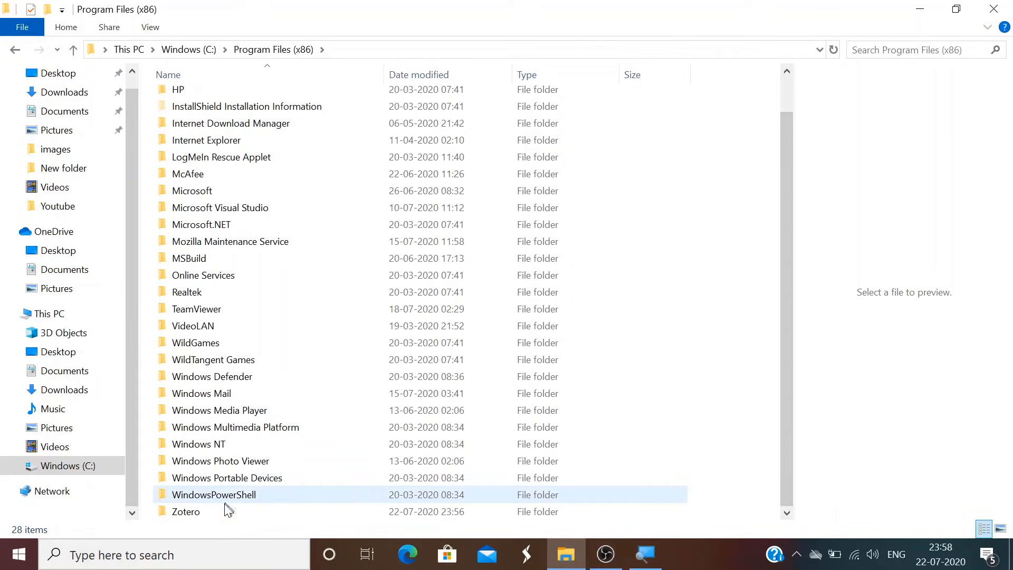
double_click(187, 511)
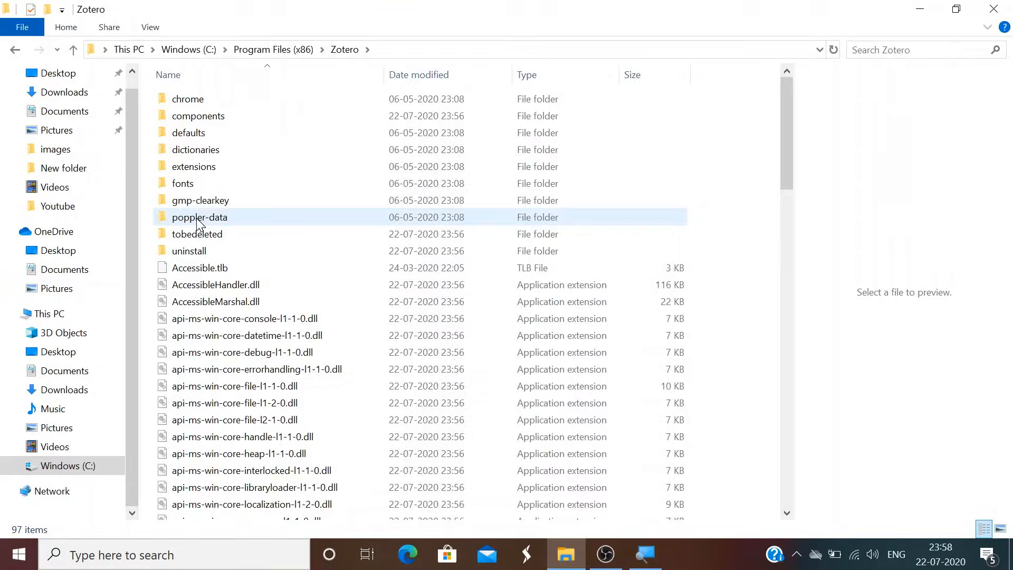
double_click(193, 166)
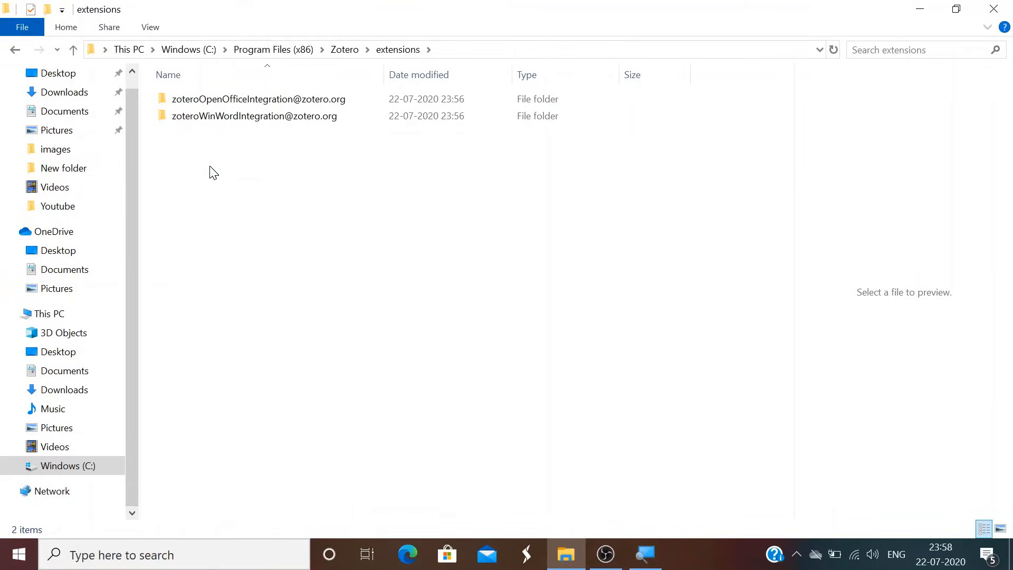
mouse_move(258, 99)
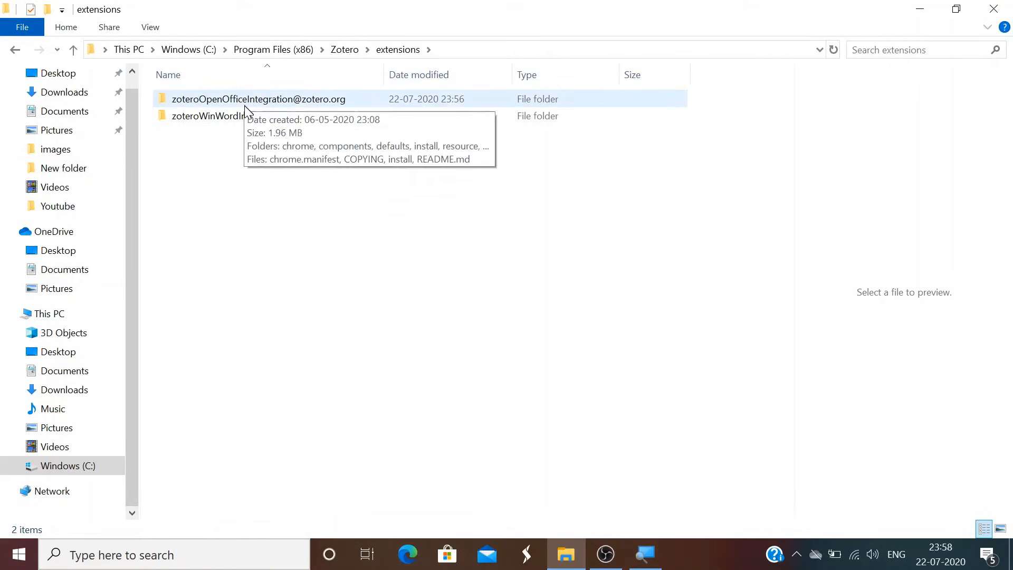
double_click(207, 115)
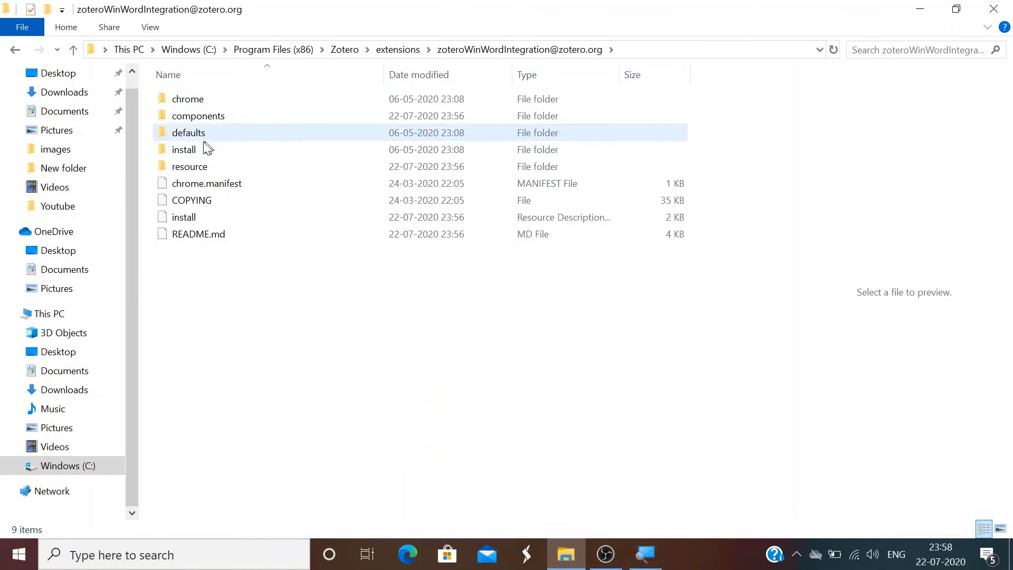
double_click(183, 149)
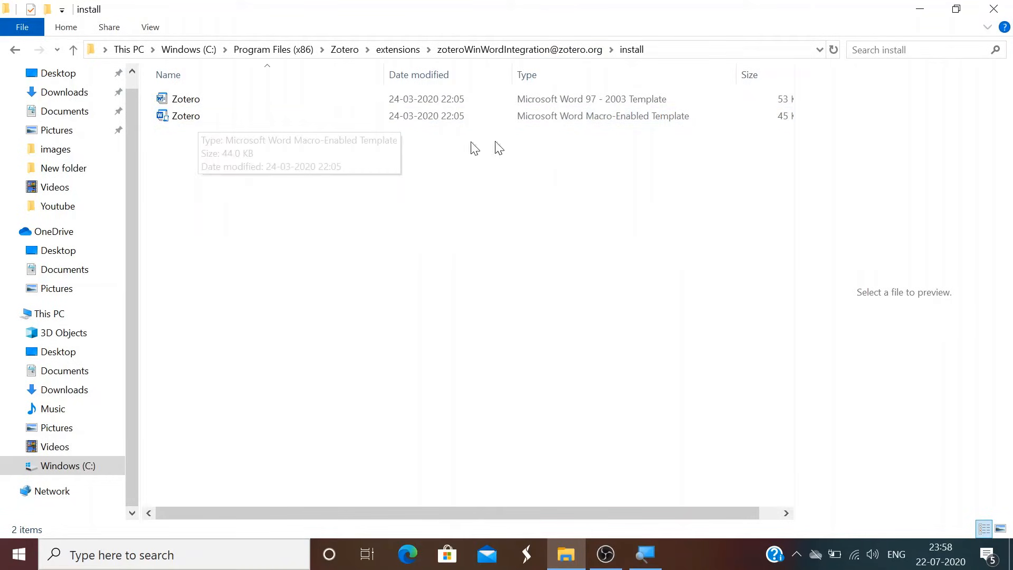
Copy the macro-enabled Zotero .dotm template file.
left_click(186, 116)
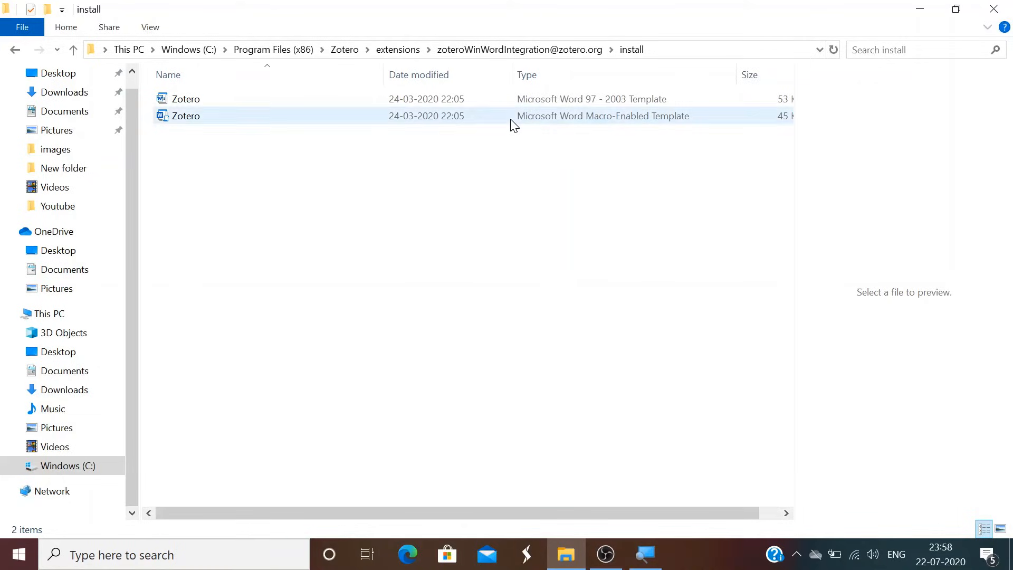
mouse_move(666, 125)
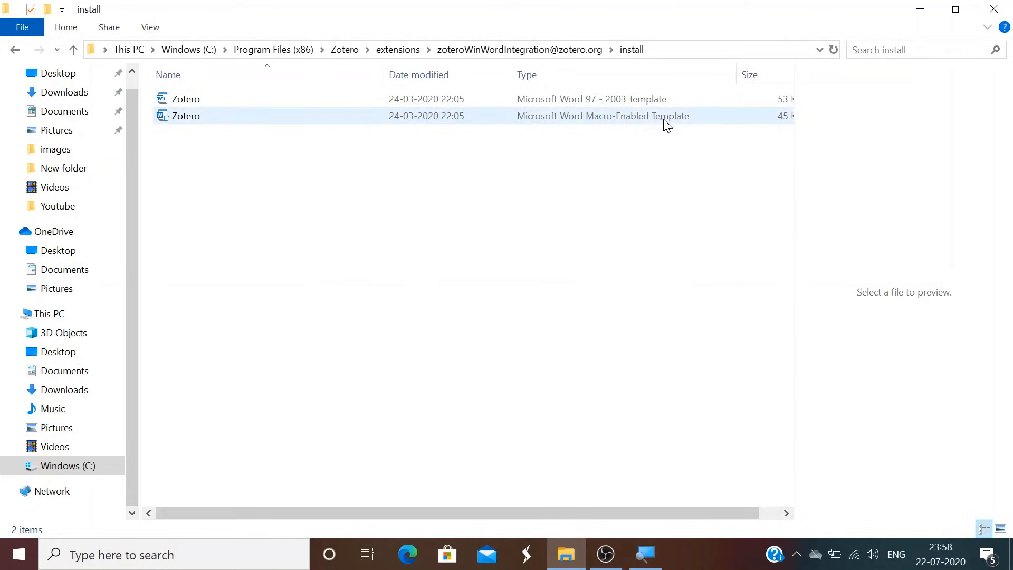
mouse_move(197, 116)
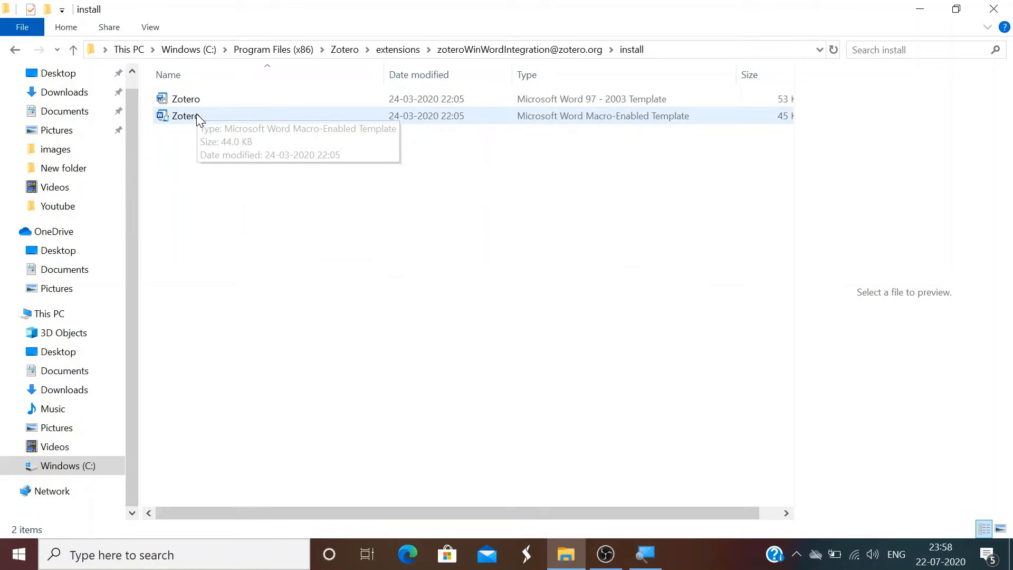
right_click(186, 115)
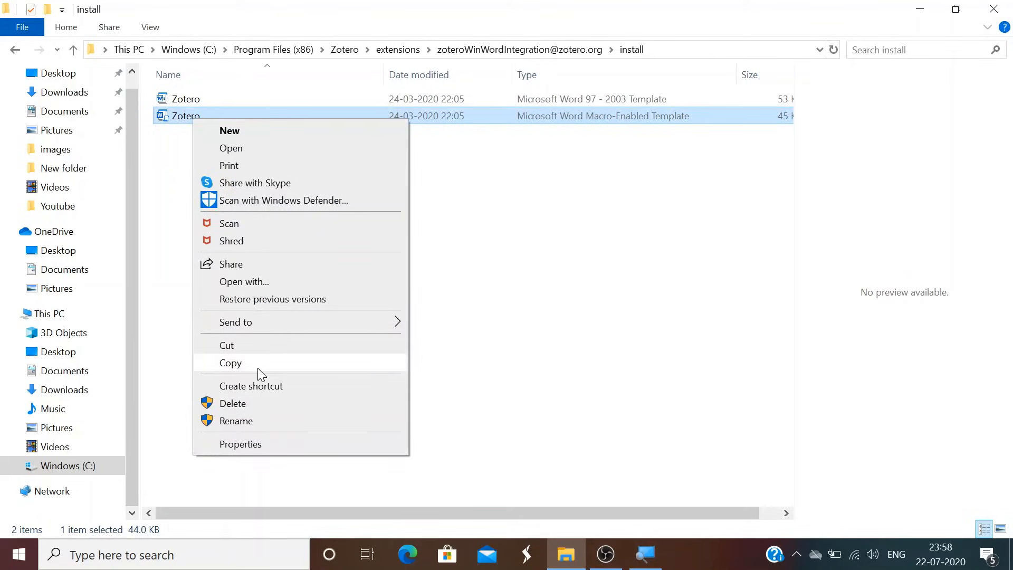
left_click(231, 362)
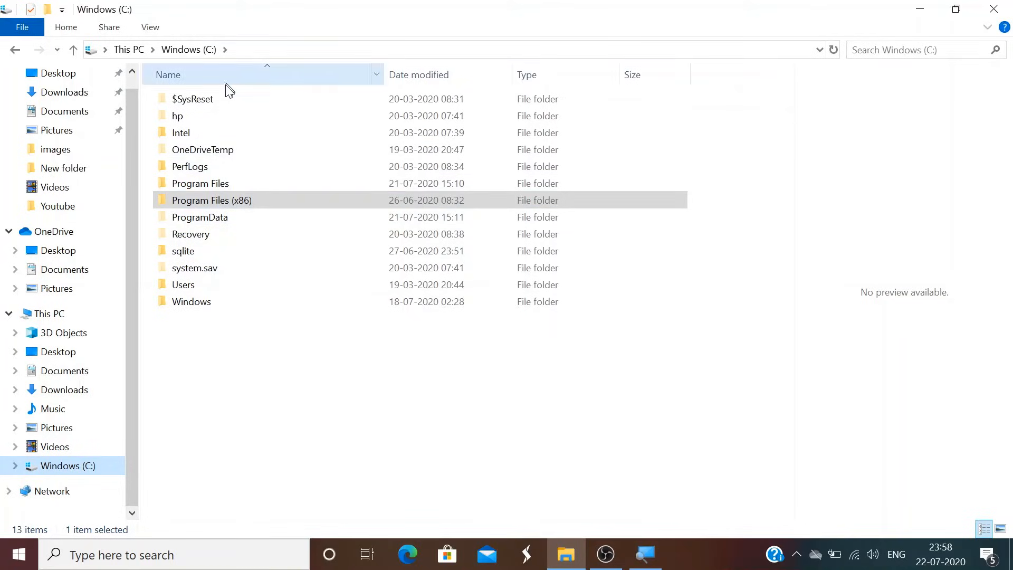
Browse Users > user profile > AppData > Roaming > Microsoft > Word.
double_click(183, 284)
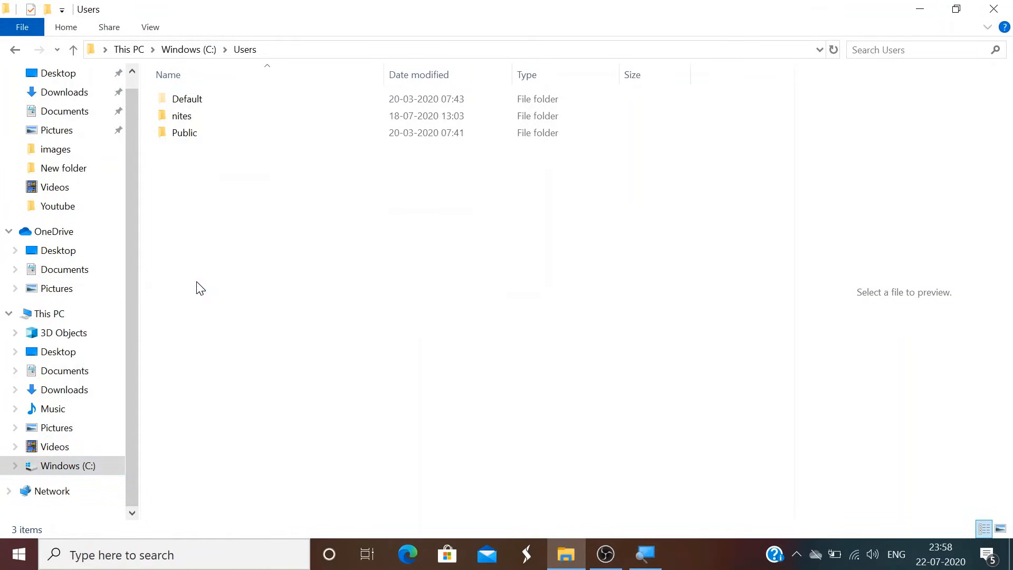
double_click(182, 115)
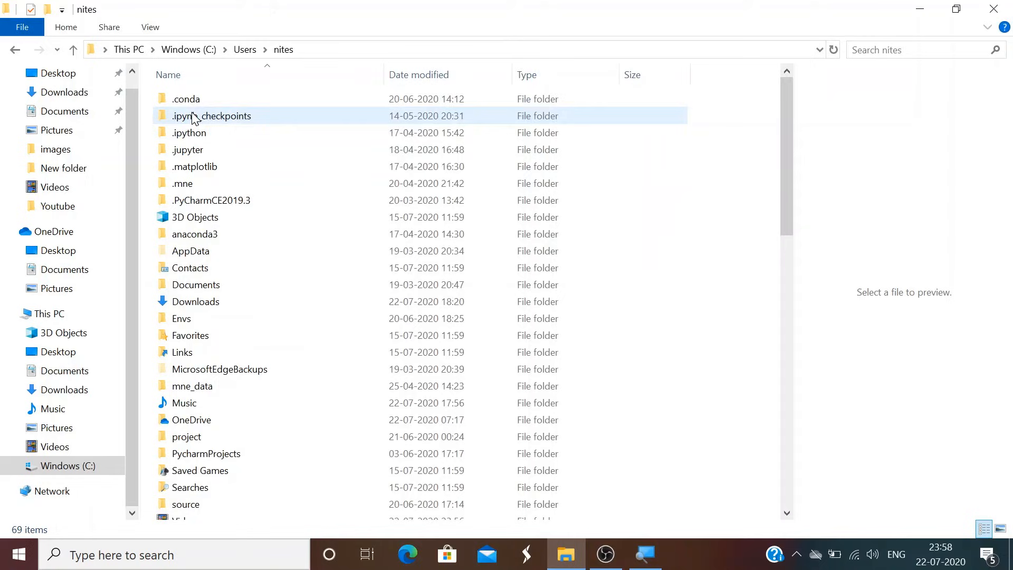
left_click(183, 402)
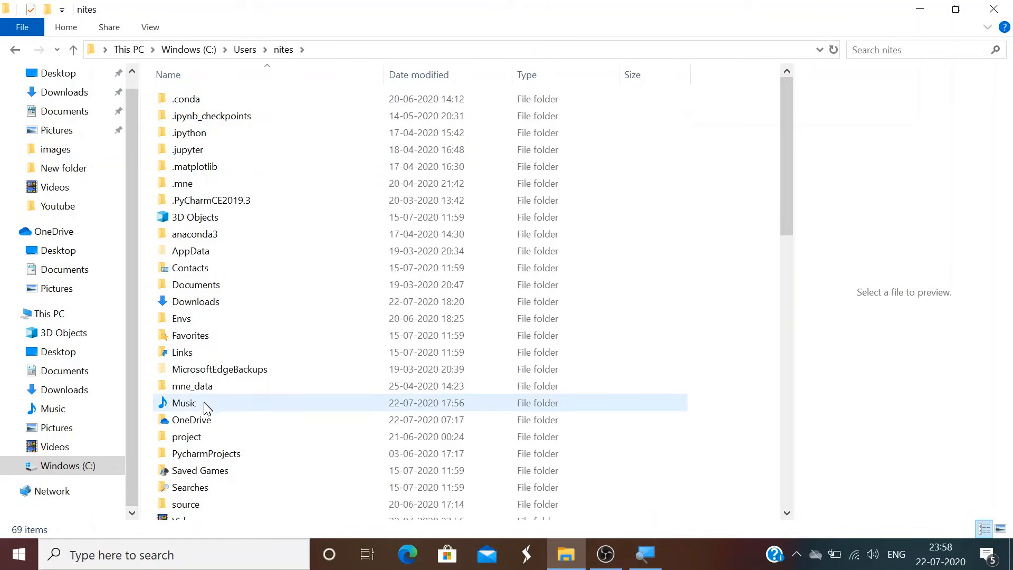
left_click(200, 470)
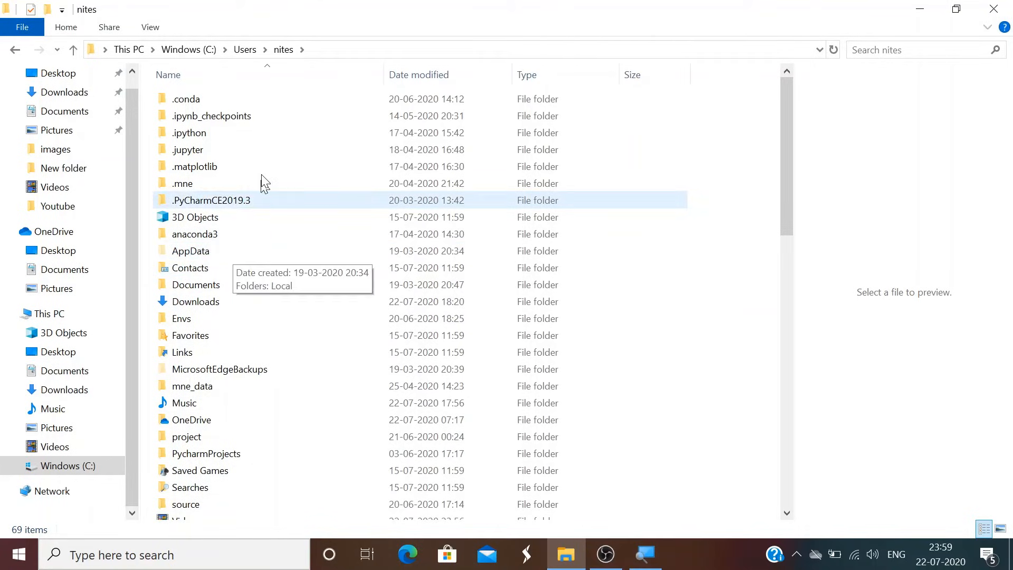
left_click(150, 27)
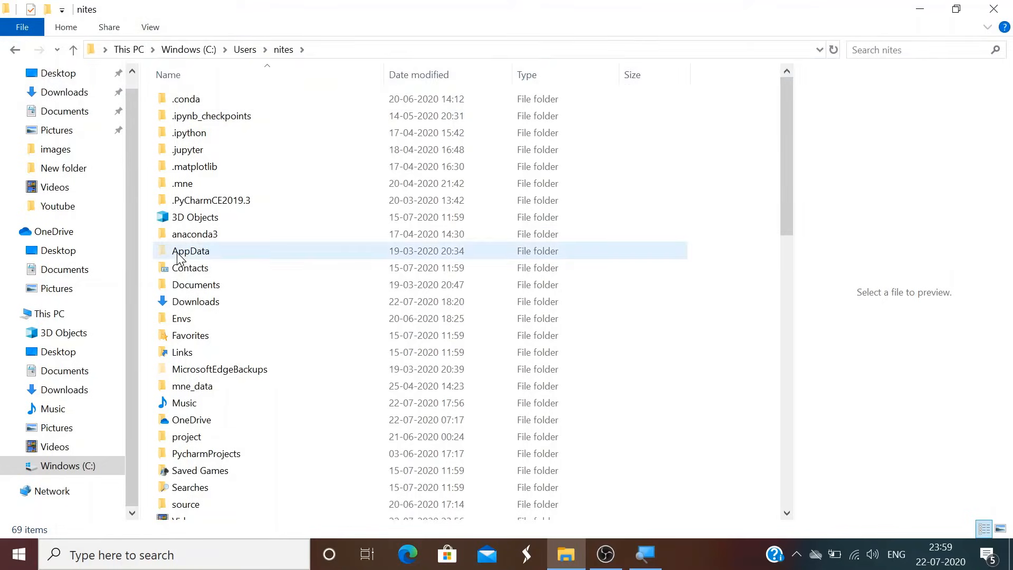
double_click(190, 250)
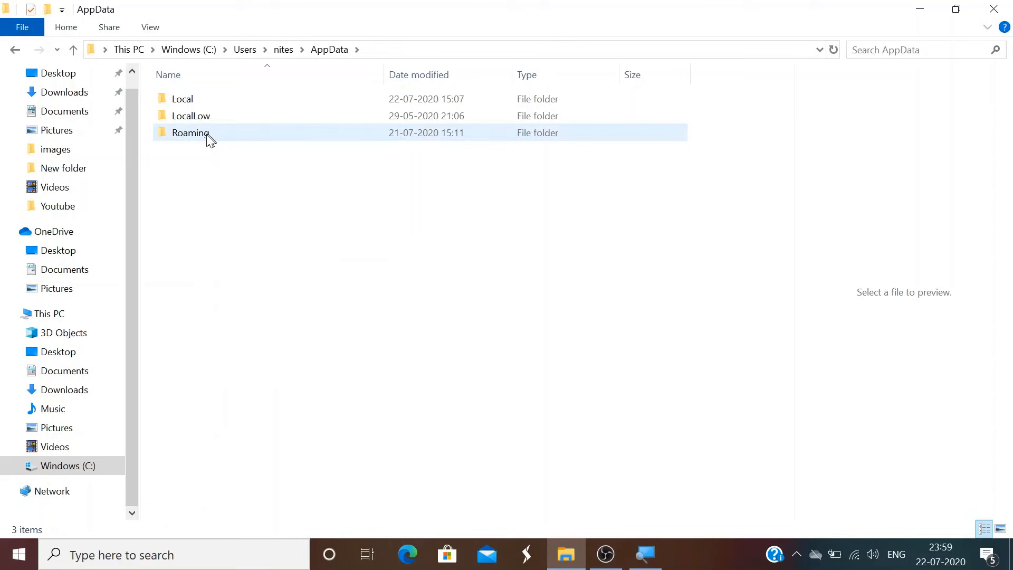
double_click(190, 133)
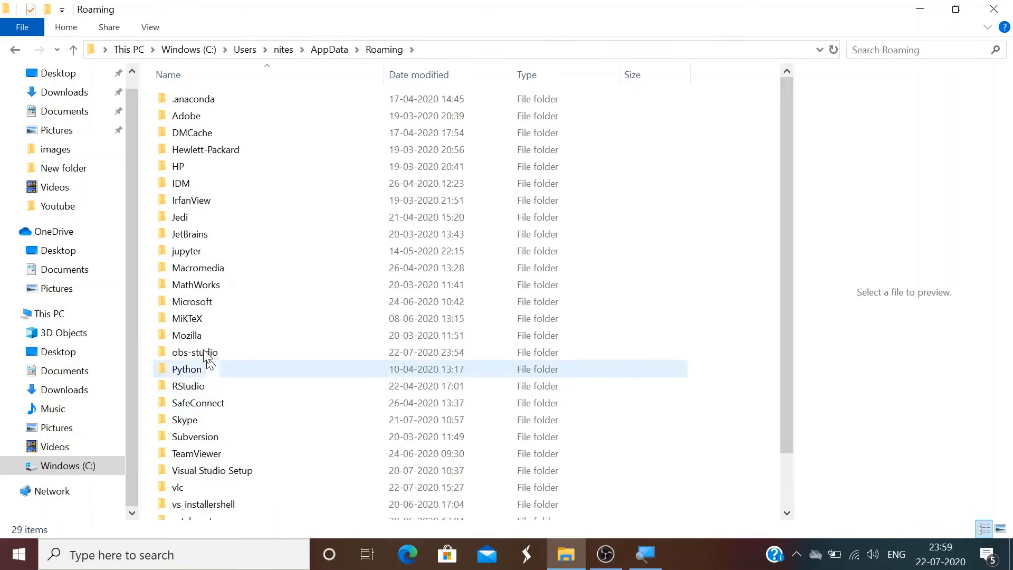
double_click(191, 302)
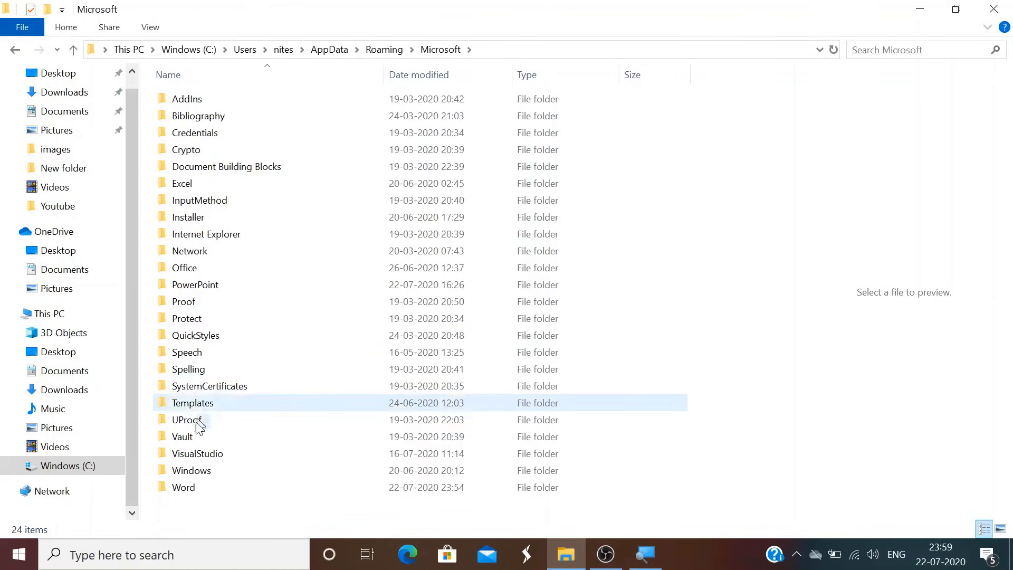
left_click(183, 487)
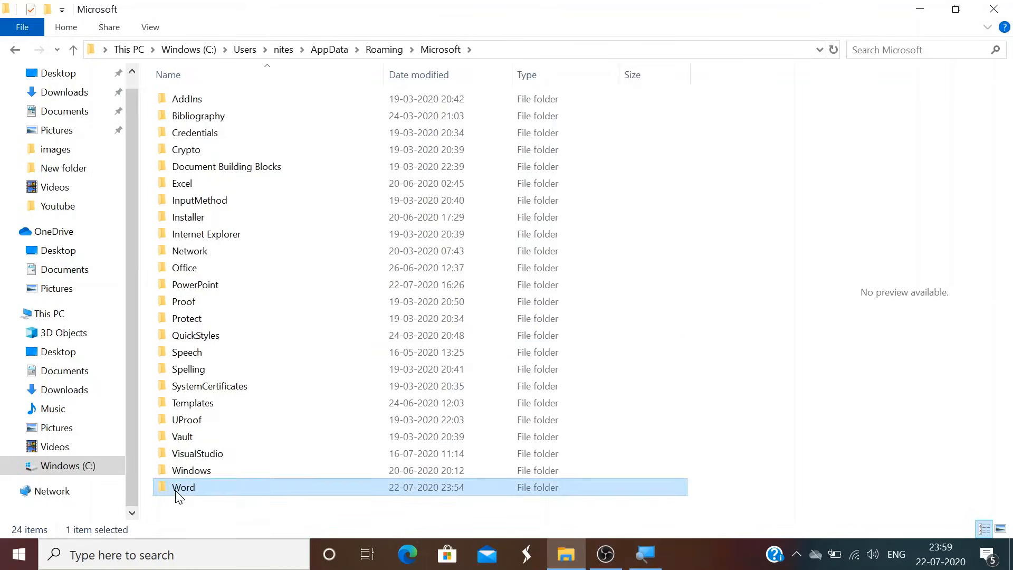
double_click(183, 486)
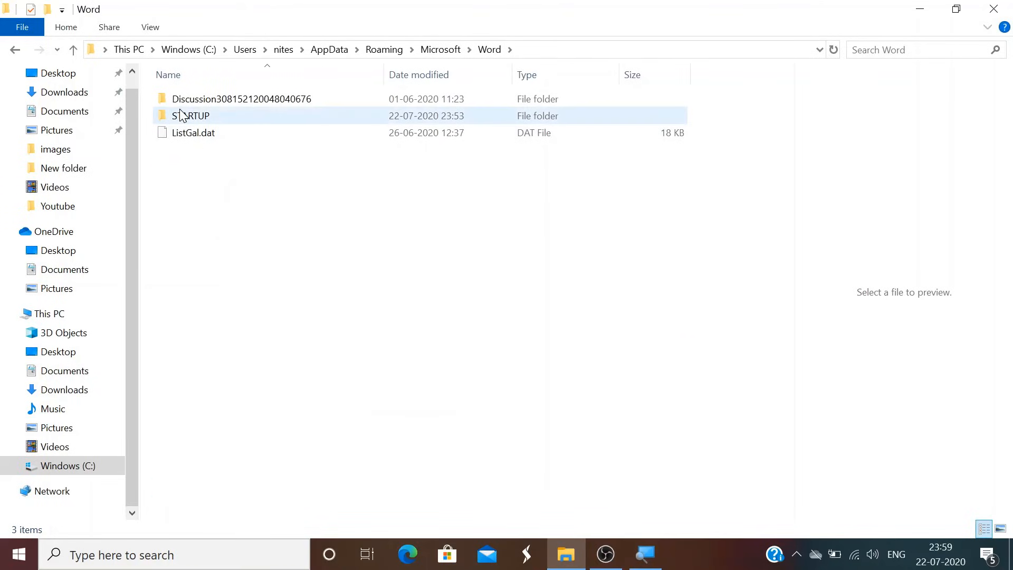
Paste the copied Zotero .dotm template into the empty STARTUP folder.
double_click(191, 115)
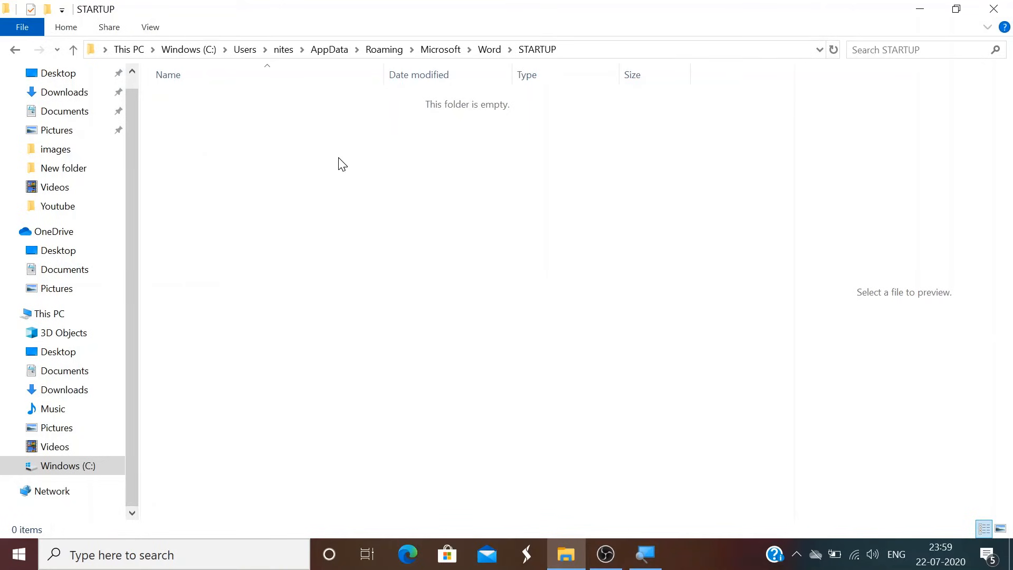
right_click(342, 163)
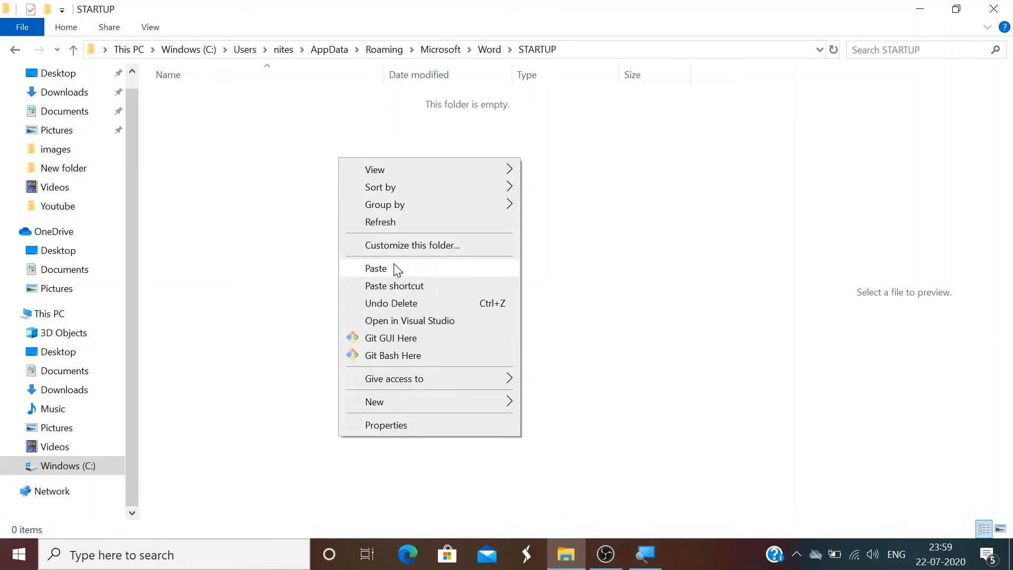
left_click(376, 268)
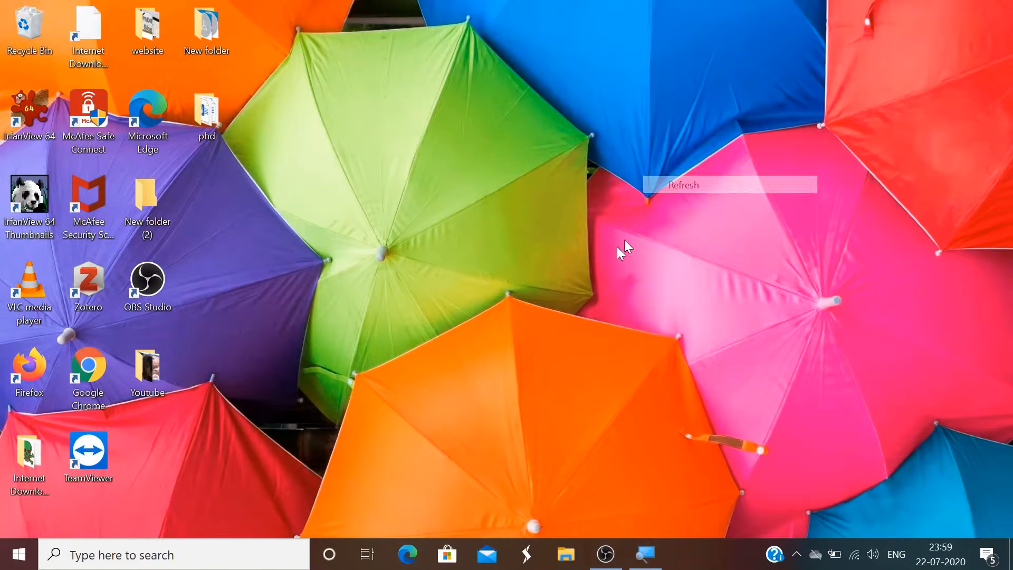
Search Windows for 'word' and start Word with a new blank document.
left_click(162, 554)
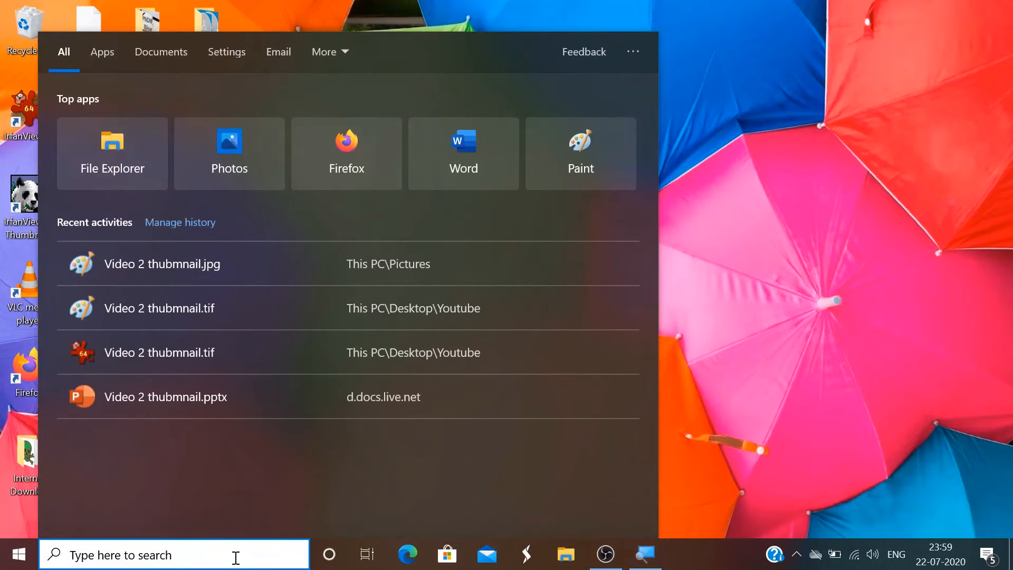
type("word")
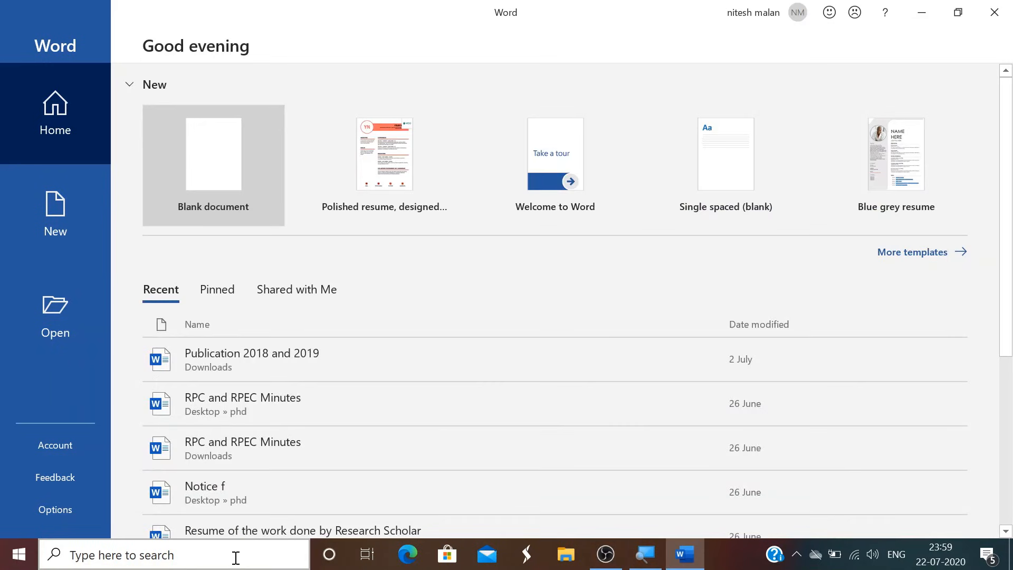
left_click(213, 165)
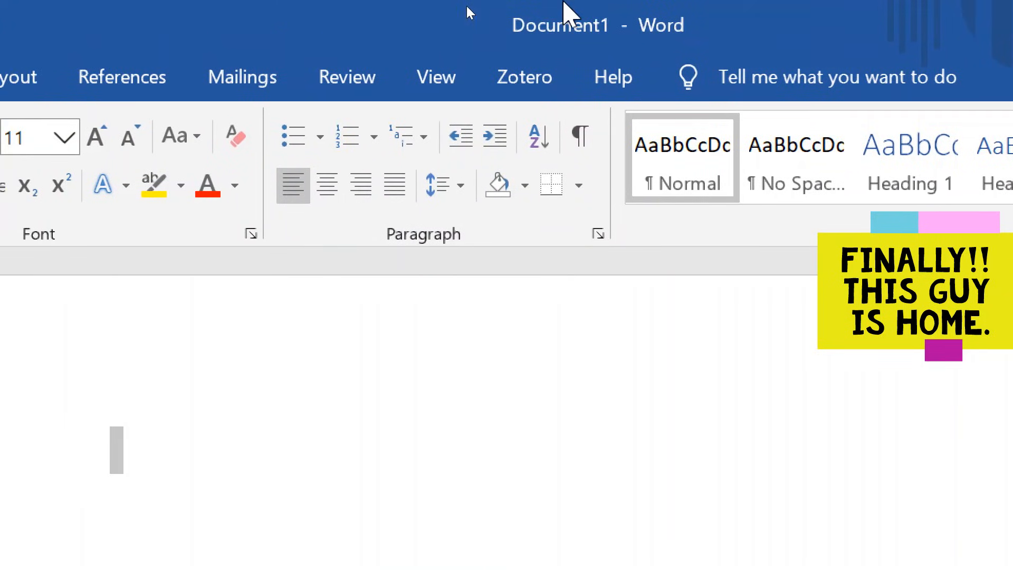
mouse_move(545, 51)
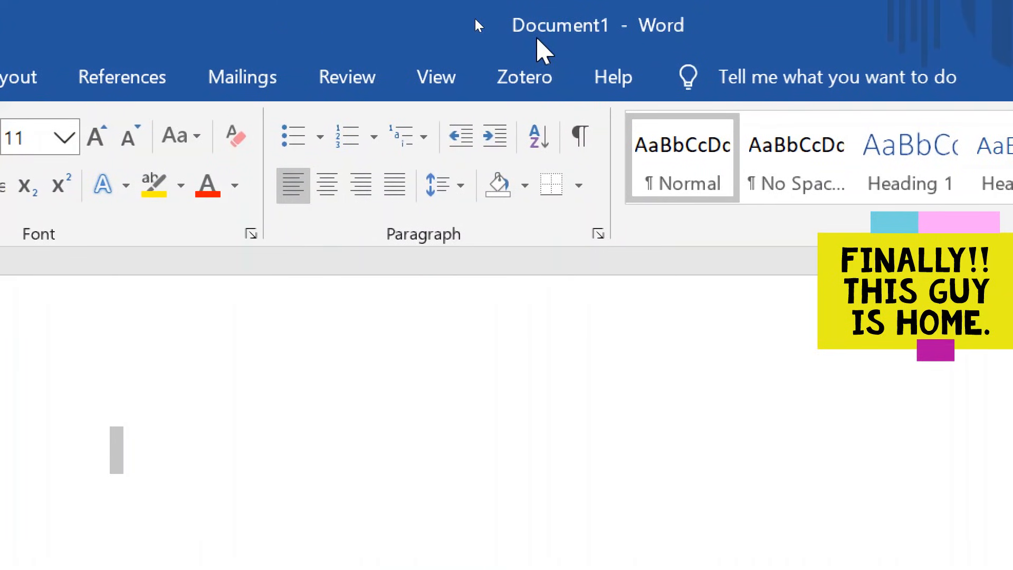